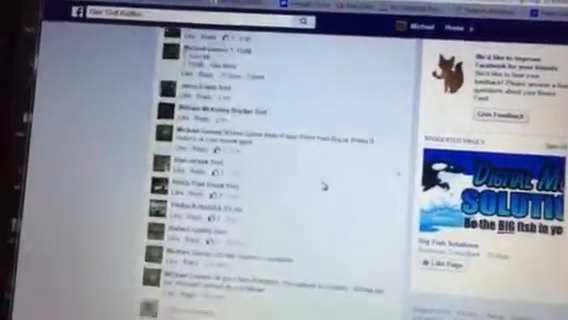
scroll(down, 3)
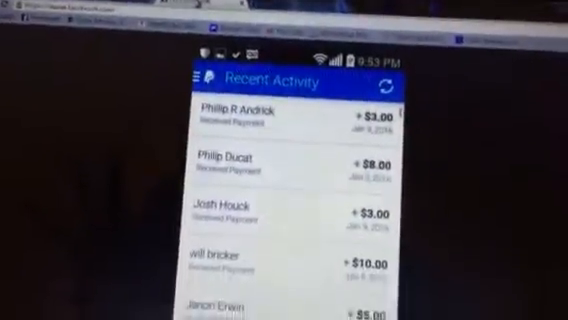
scroll(down, 3)
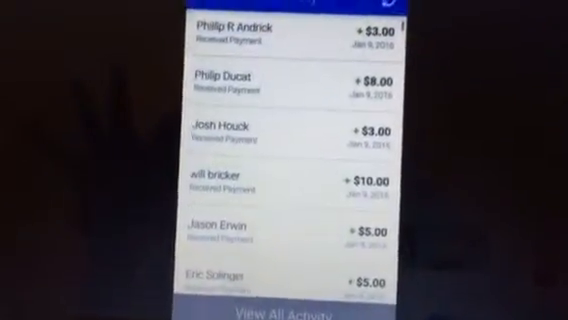